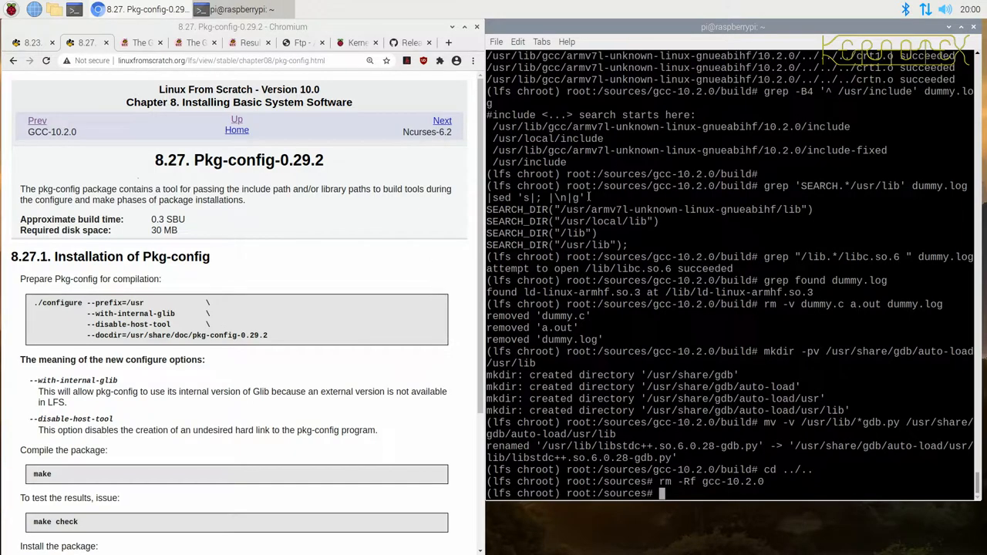
Step: Log out of the LFS chroot back to the host bash shell, then go to the book's contents
type("logout")
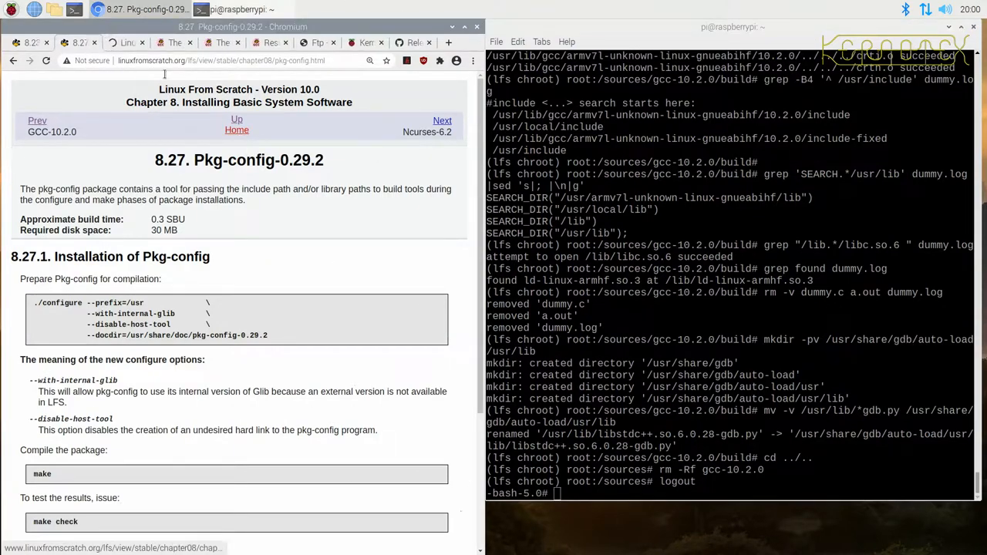
left_click(238, 130)
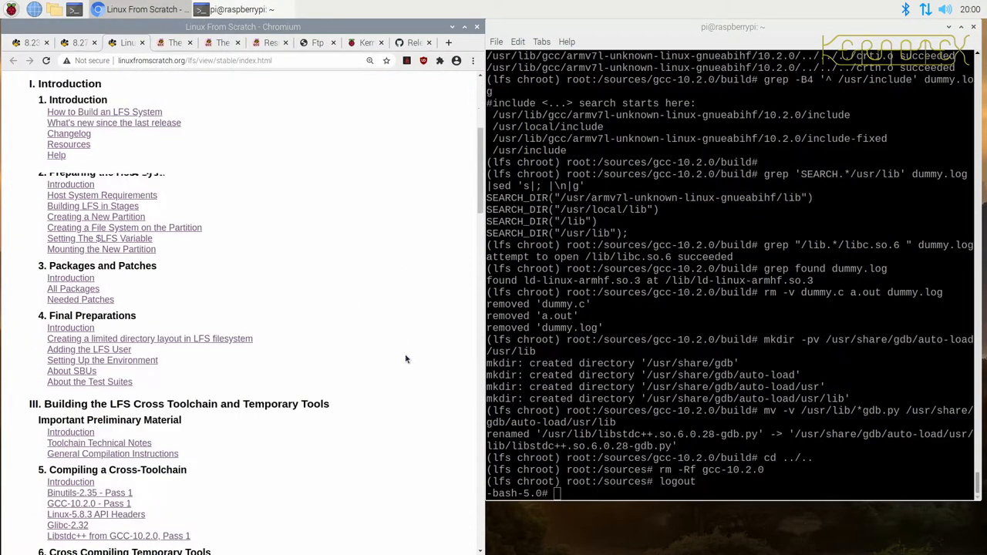
Step: Navigate to Chapter 11 'Rebooting the System' and bring its umount commands into view
scroll("down", 3)
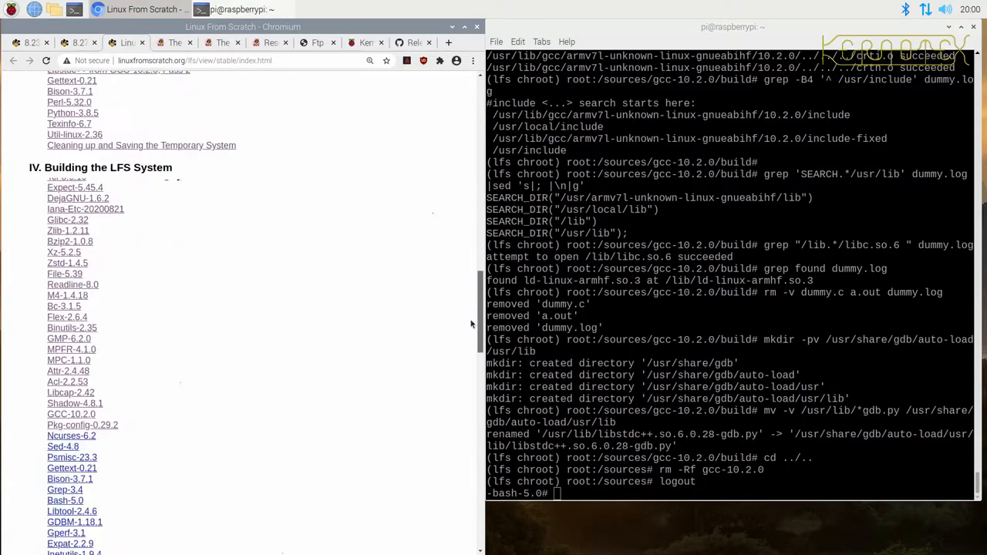
scroll("down", 3)
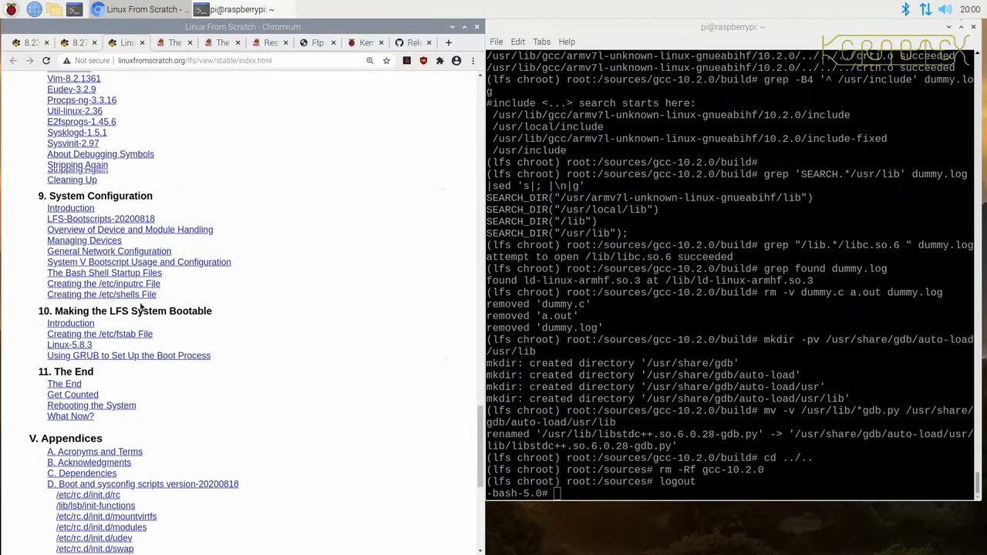
scroll("down", 3)
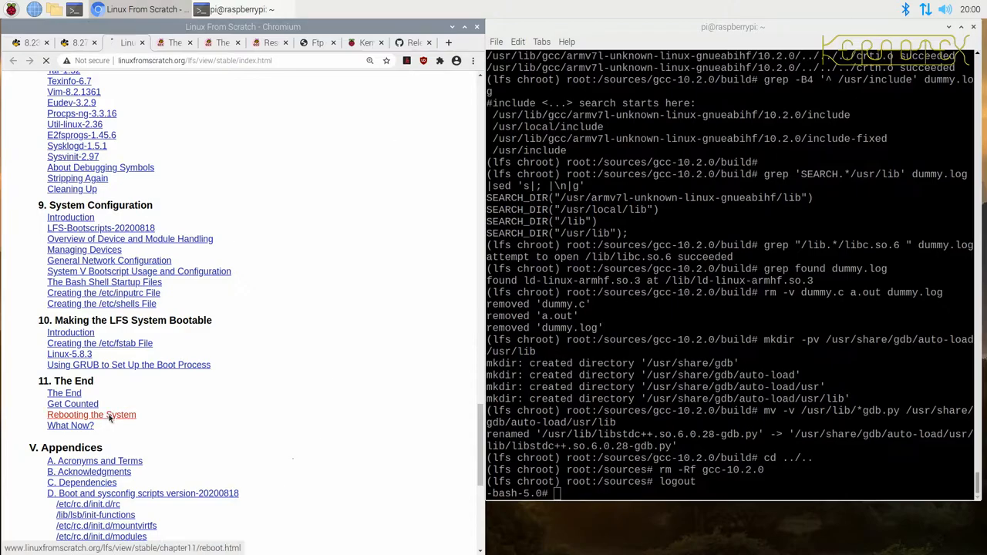
left_click(91, 415)
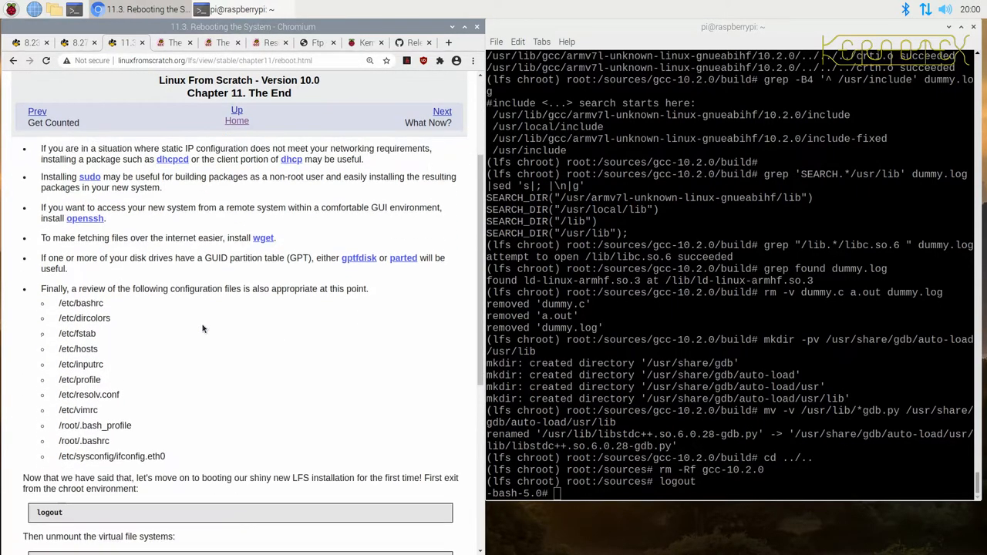
scroll("down", 3)
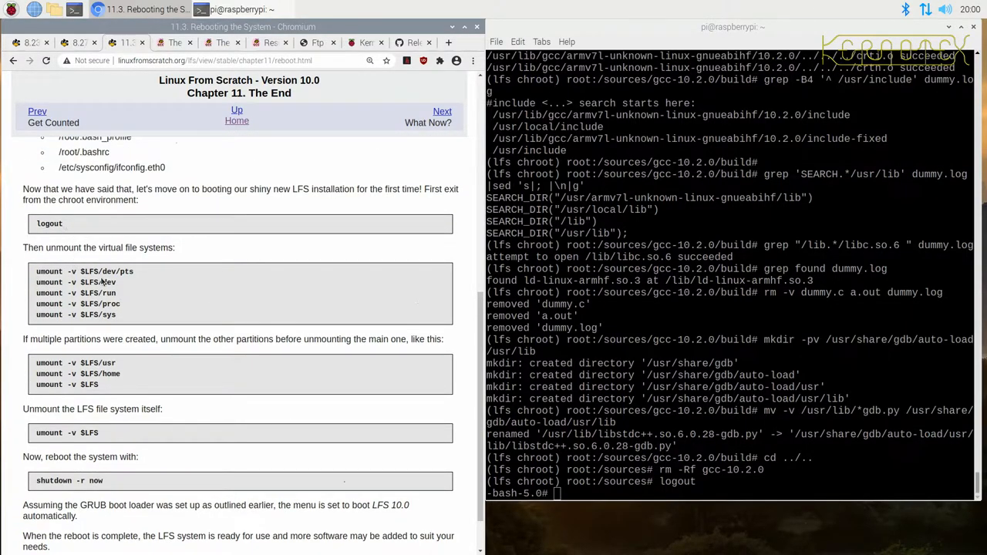
mouse_move(111, 318)
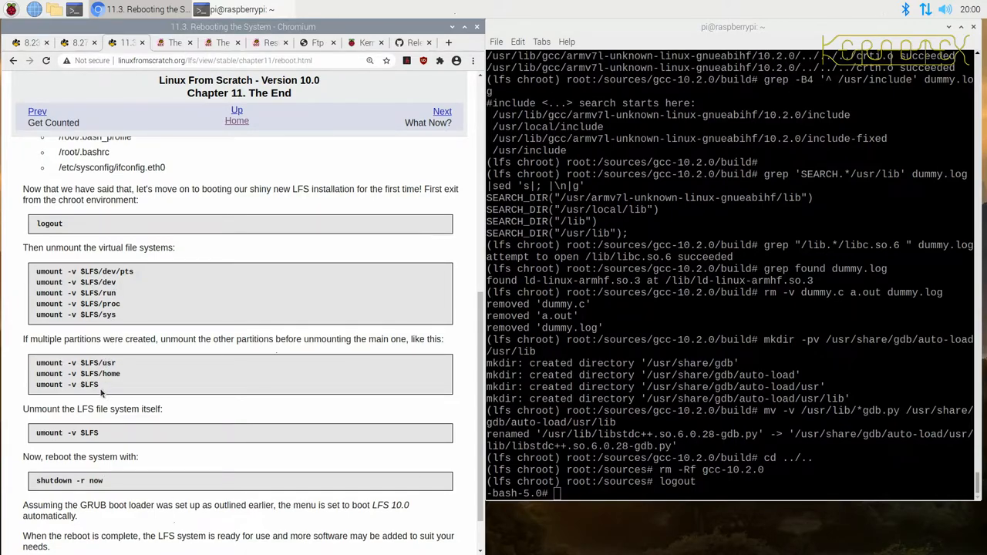
mouse_move(105, 389)
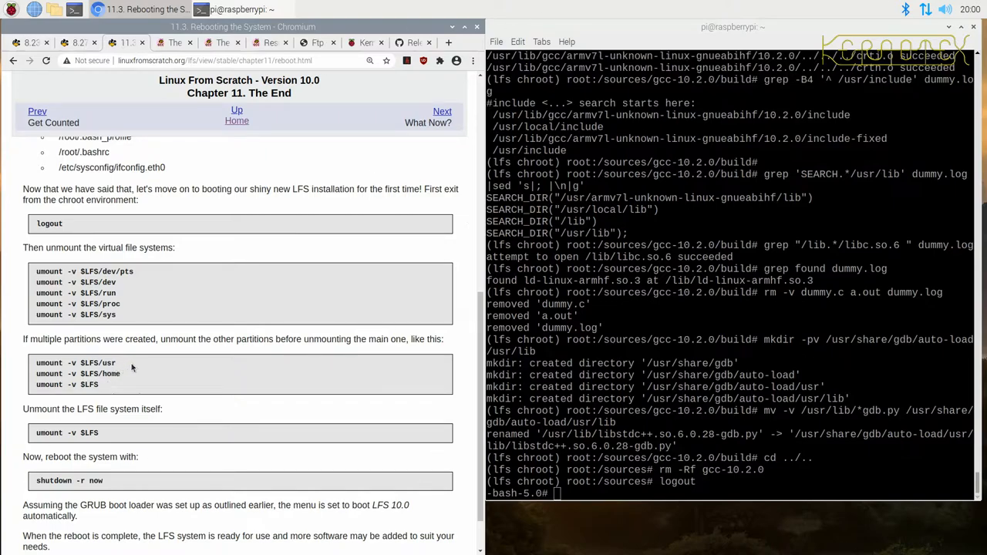
mouse_move(651, 333)
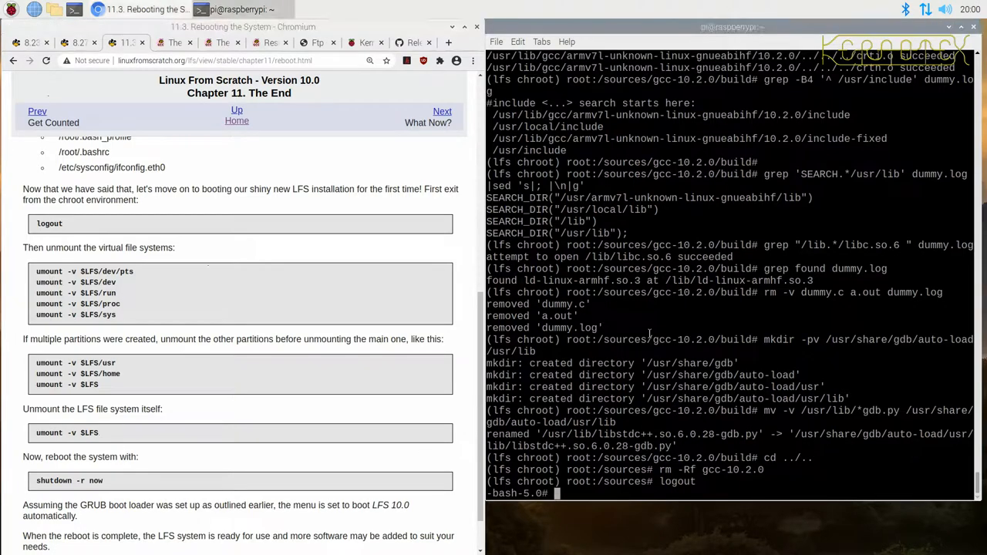
Step: List mounts with df -h and unmount $LFS/dev/pts, dev, run, proc and sys
type("df -h")
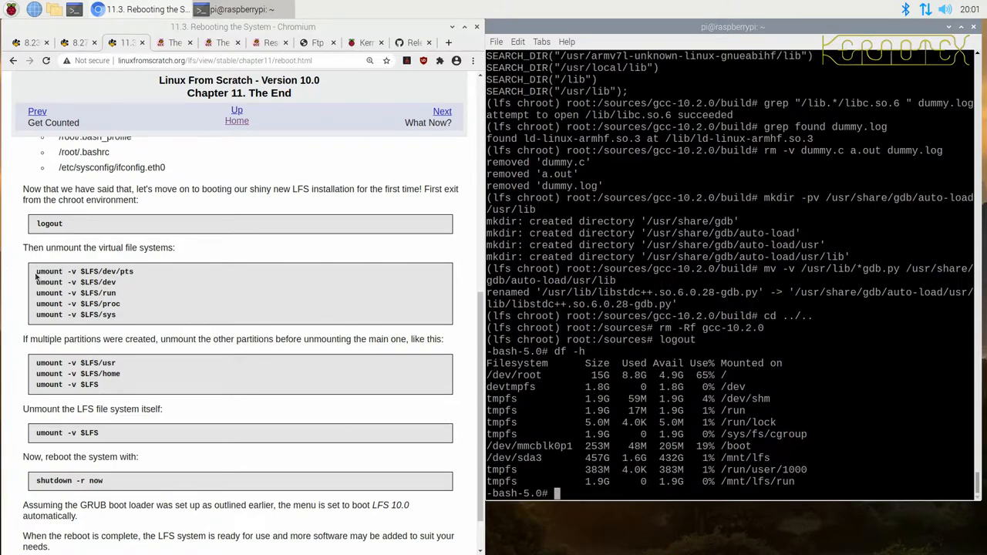
double_click(83, 272)
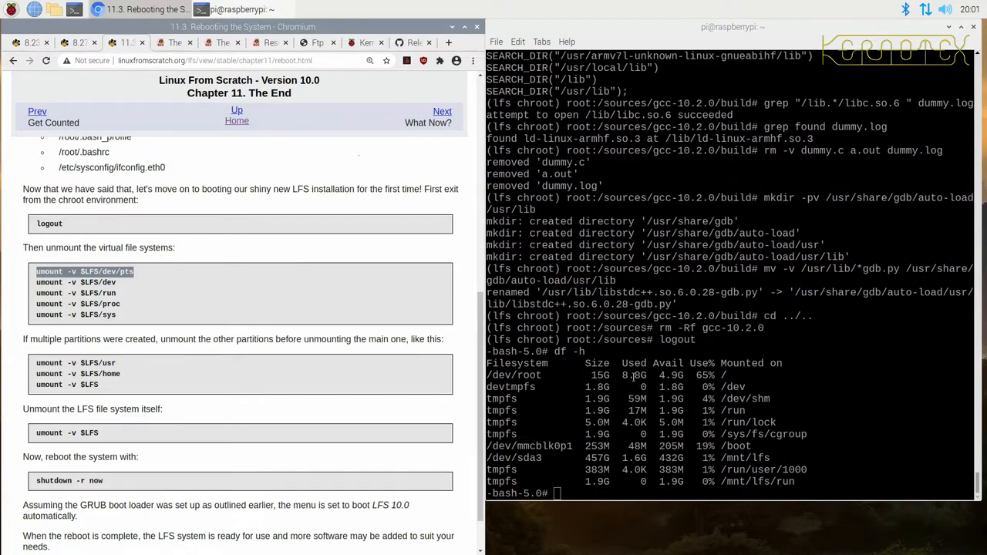
type("umount -v $LFS/dev/pts")
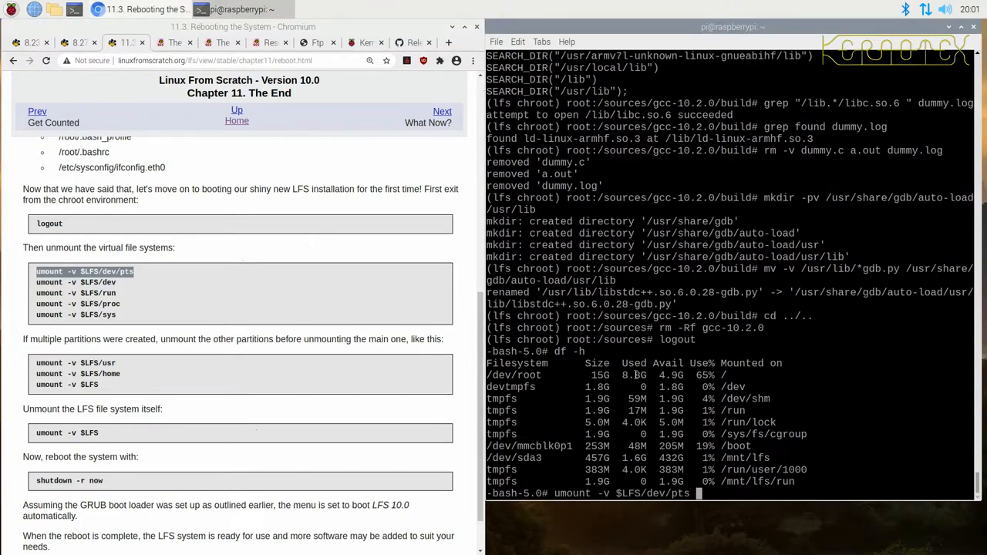
key("Return")
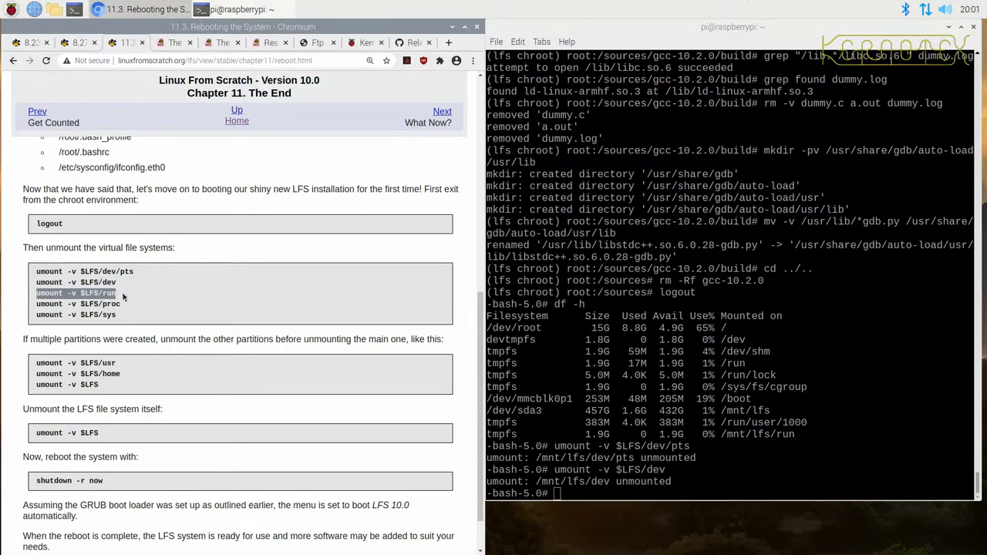
key("Return")
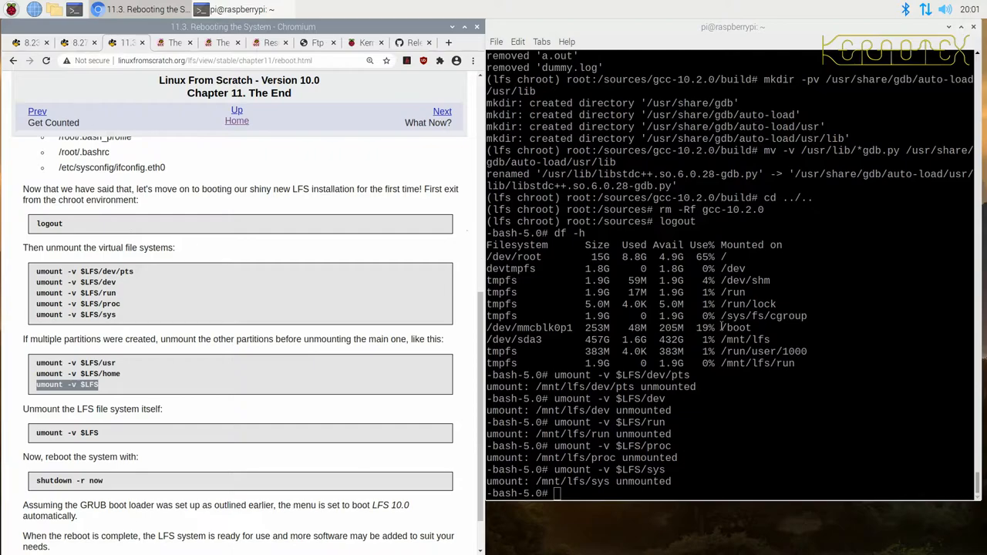
Step: Attempt umount -v $LFS, which reports the target is busy
type("umount -v $LFS")
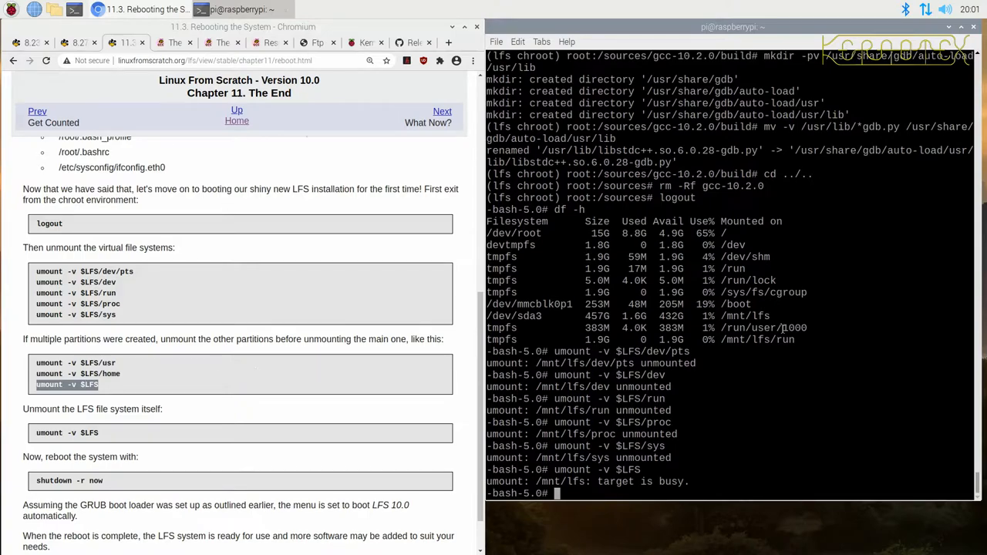
Step: Confirm the shell is in /mnt/lfs, cd home, and unmount $LFS successfully
type("pwd")
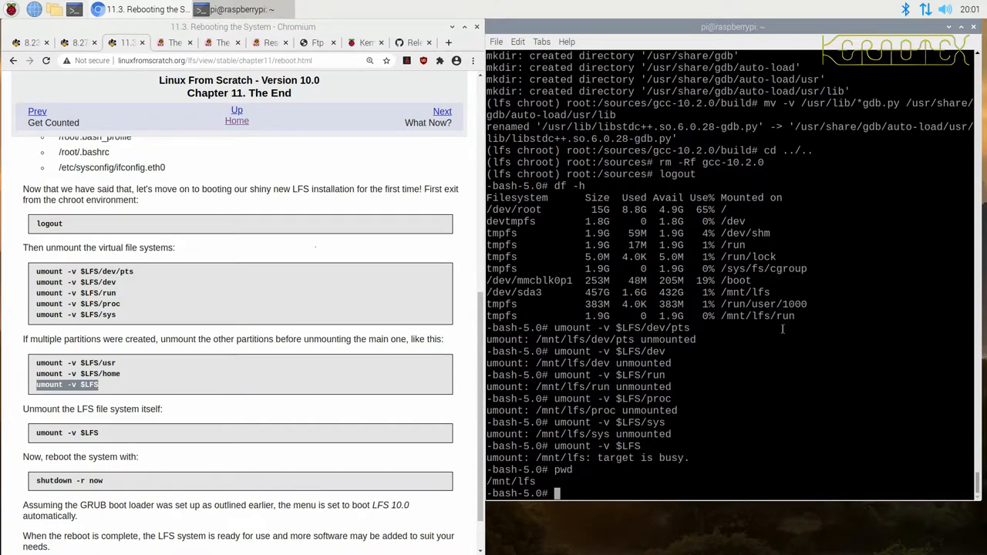
type("cd")
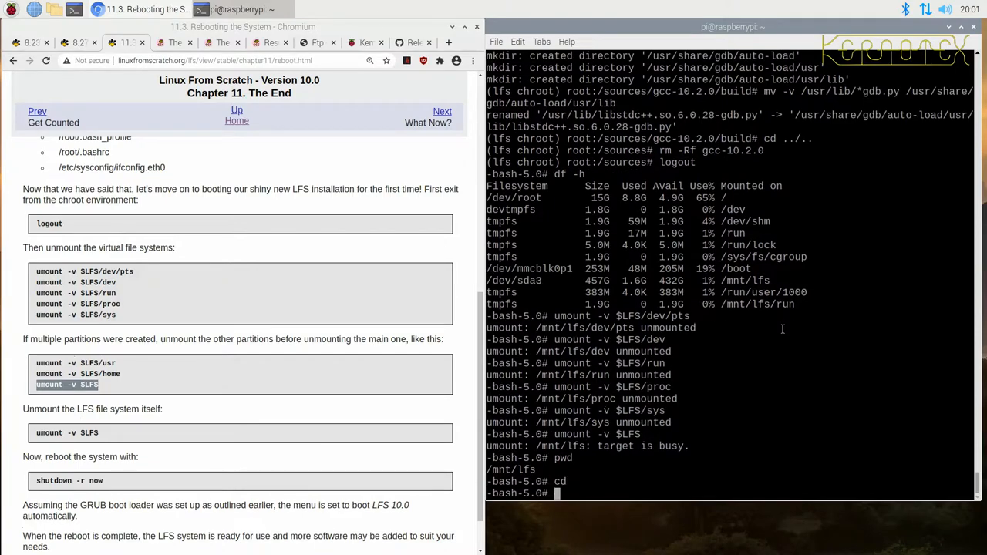
type("umount -v $LFS")
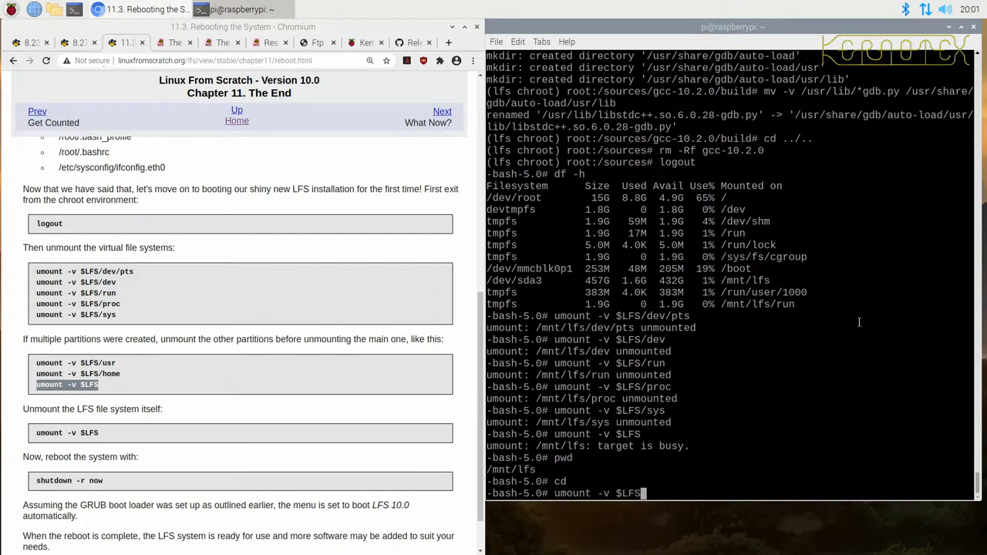
key("Return")
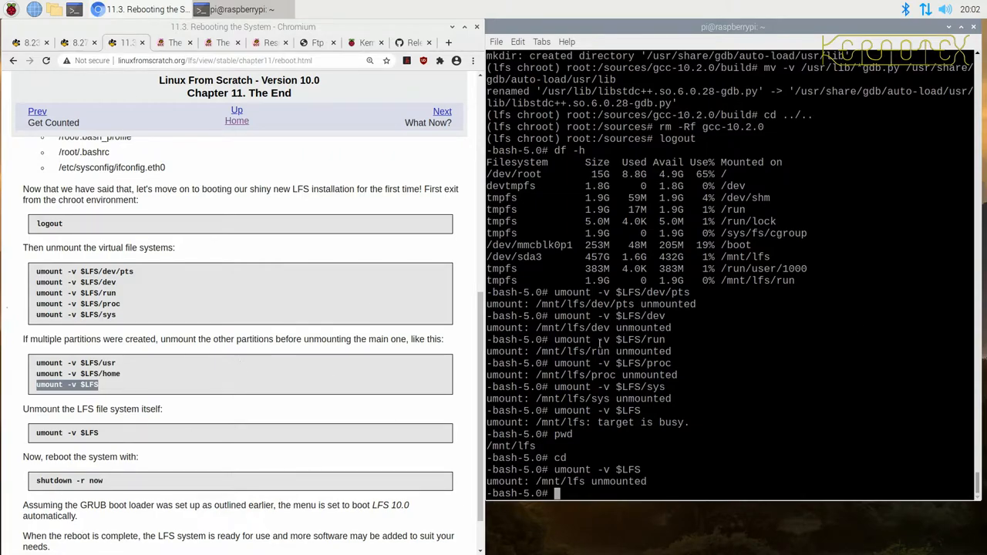
scroll("down", 3)
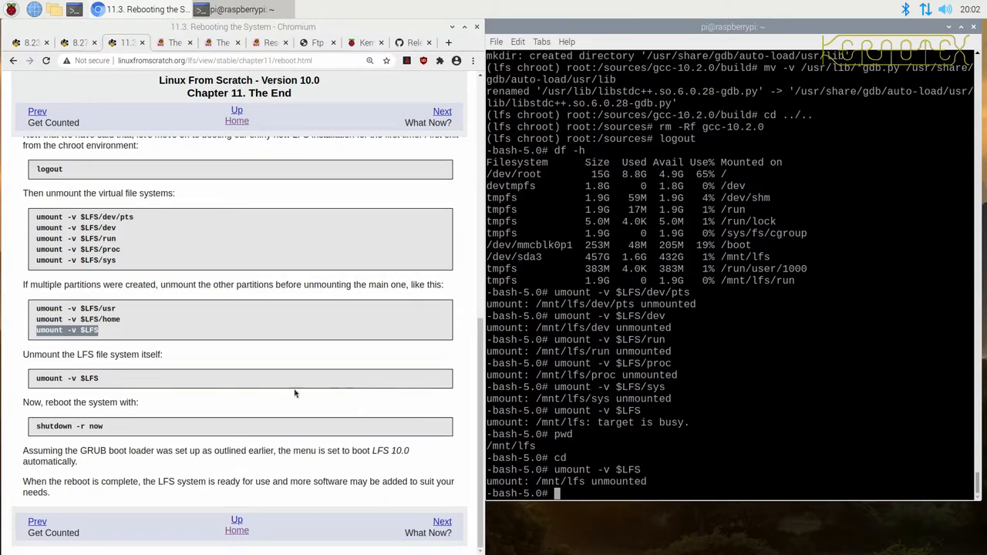
mouse_move(528, 361)
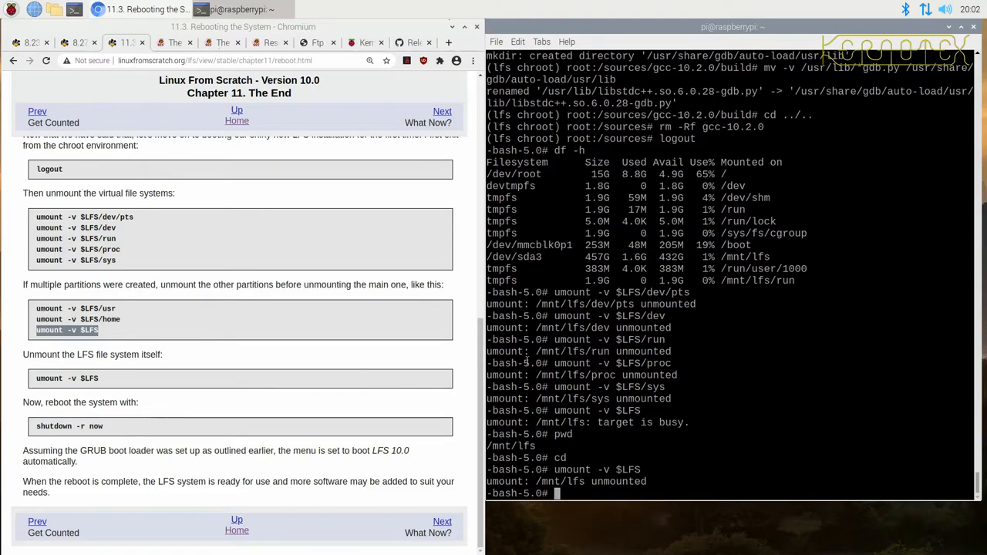
Step: Show /dev/sda2 as active swap with swapon, then disable all swap with swapoff -a
type("swapon")
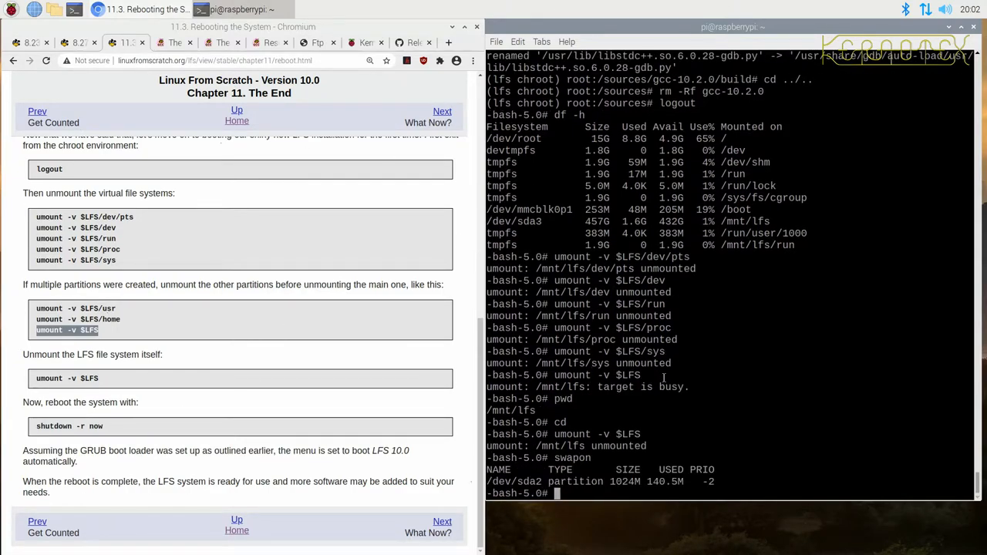
type("swapoff")
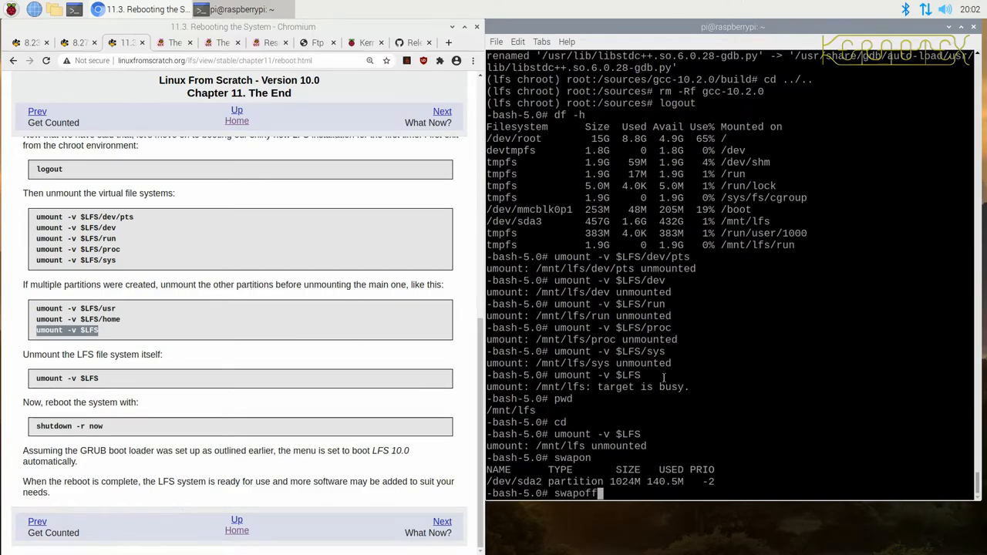
type("/mn")
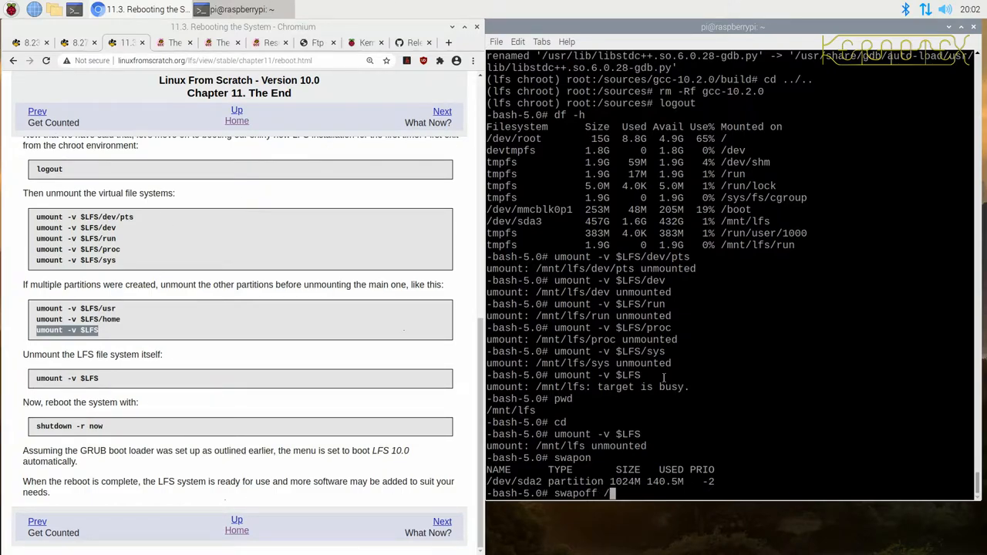
type("-a")
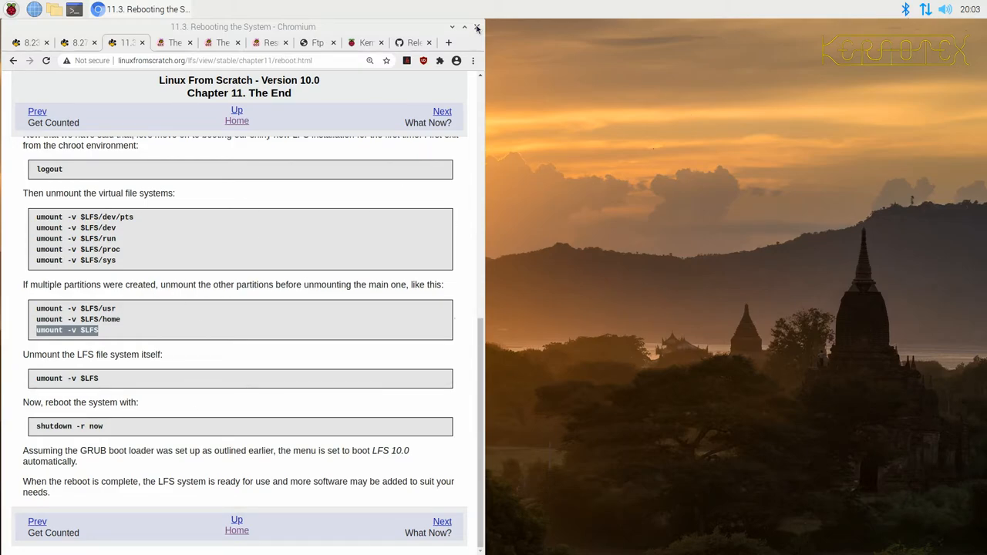
Step: Close Chromium and bring up the Raspberry Pi Shutdown options dialog from the main menu
left_click(478, 28)
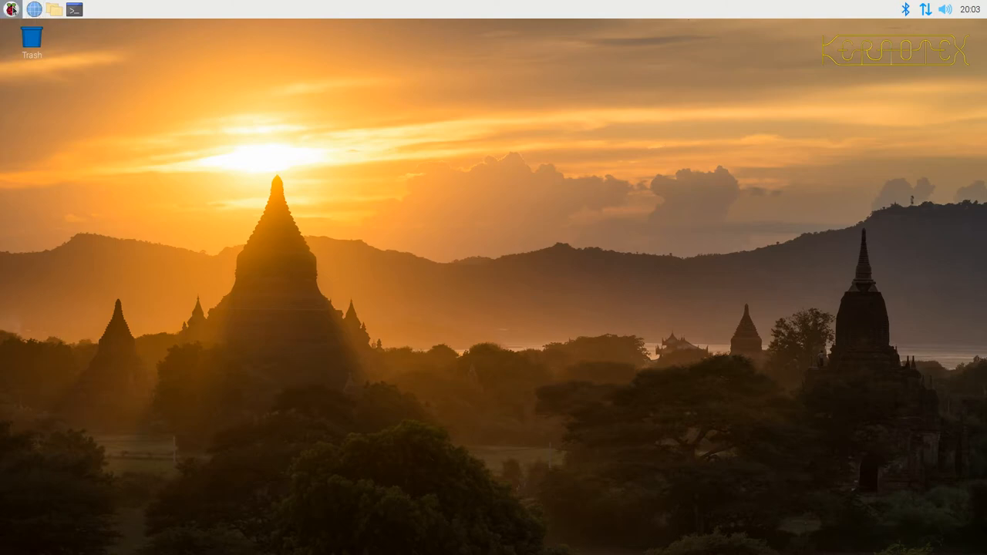
left_click(9, 9)
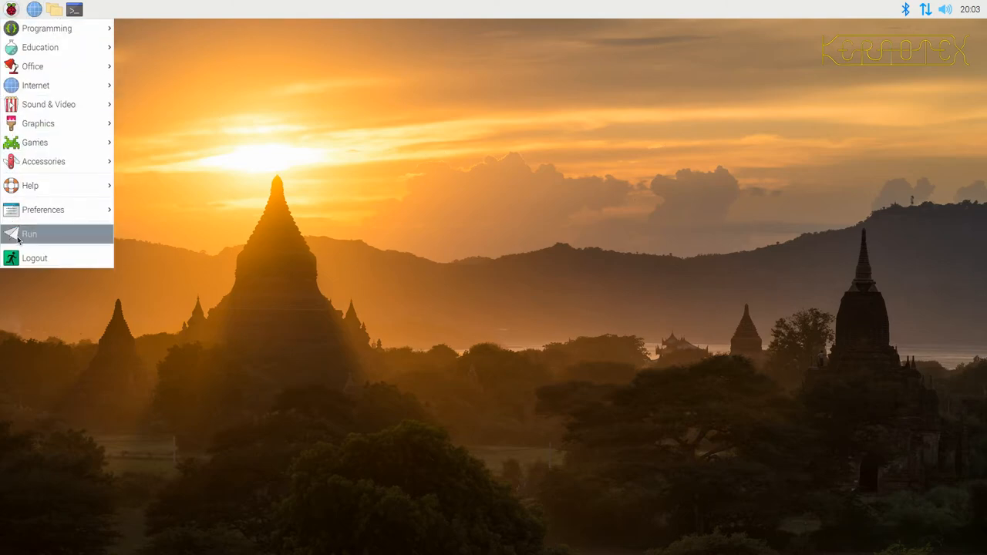
left_click(34, 258)
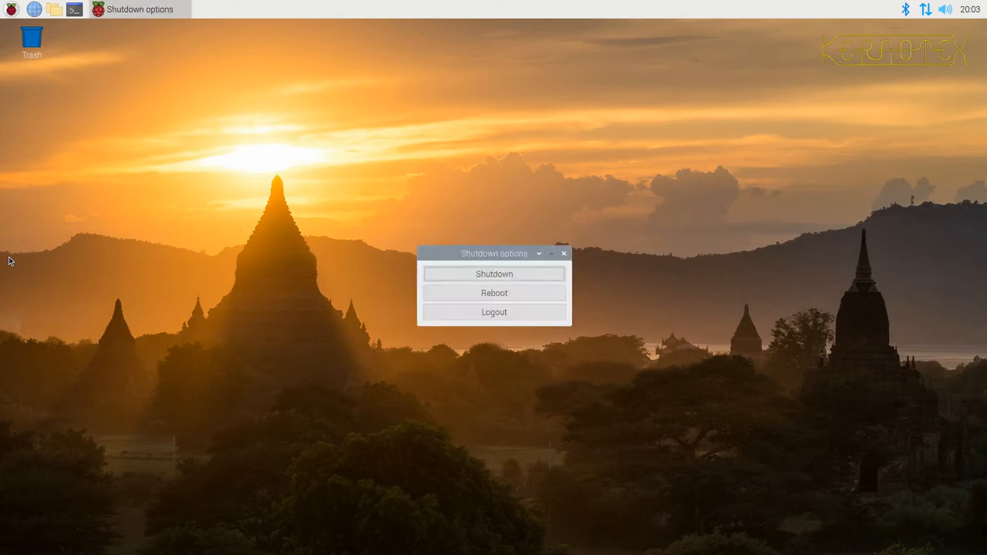